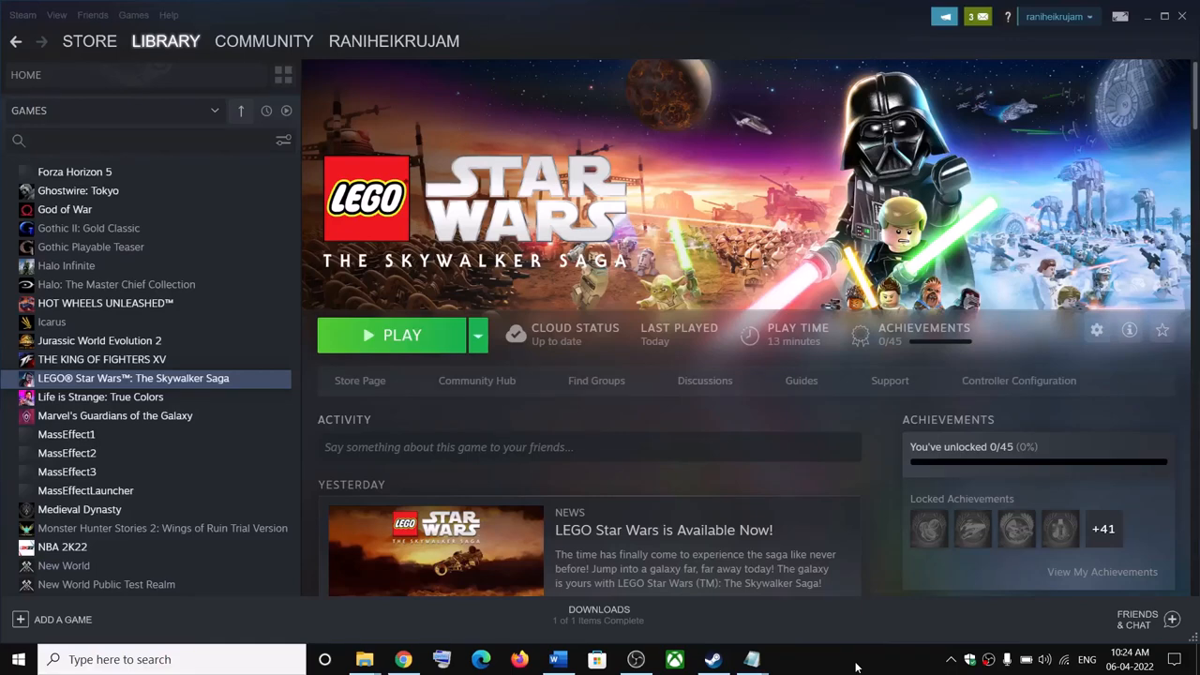
{"action": "mouse_move", "coordinate": [898, 567]}
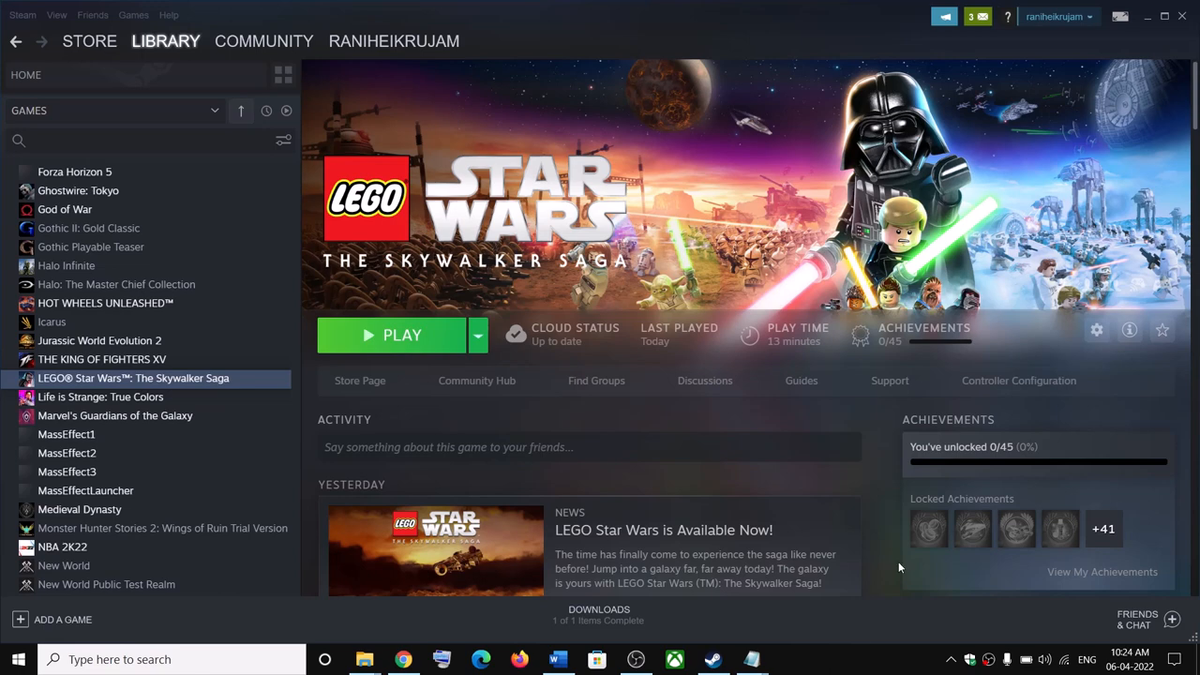
{"action": "mouse_move", "coordinate": [576, 227]}
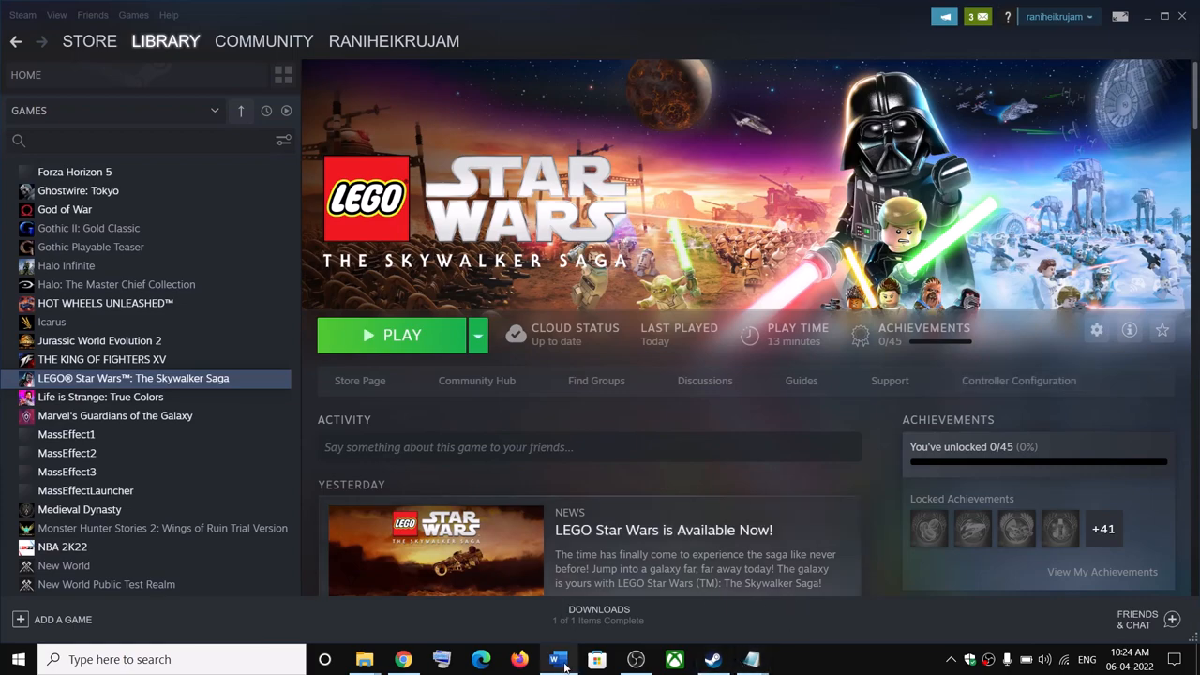
Step: Bring up the Word notes document and highlight the Step 1 instructions on launching the game
{"action": "left_click", "coordinate": [557, 659]}
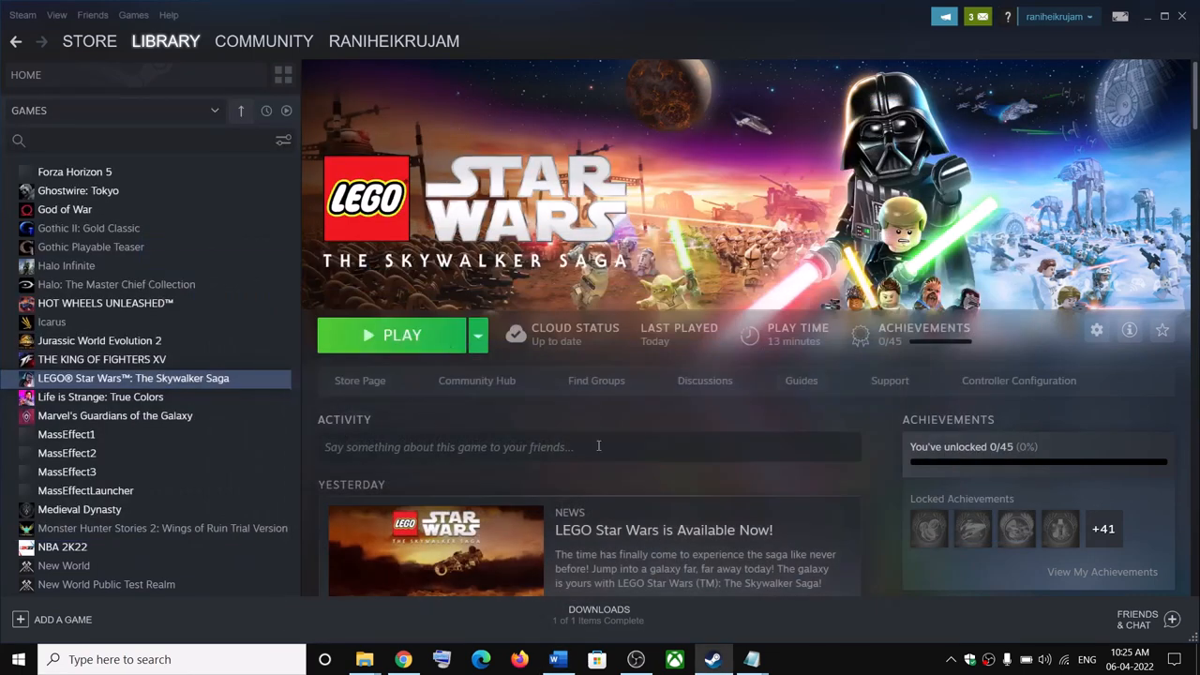
{"action": "mouse_move", "coordinate": [1185, 519]}
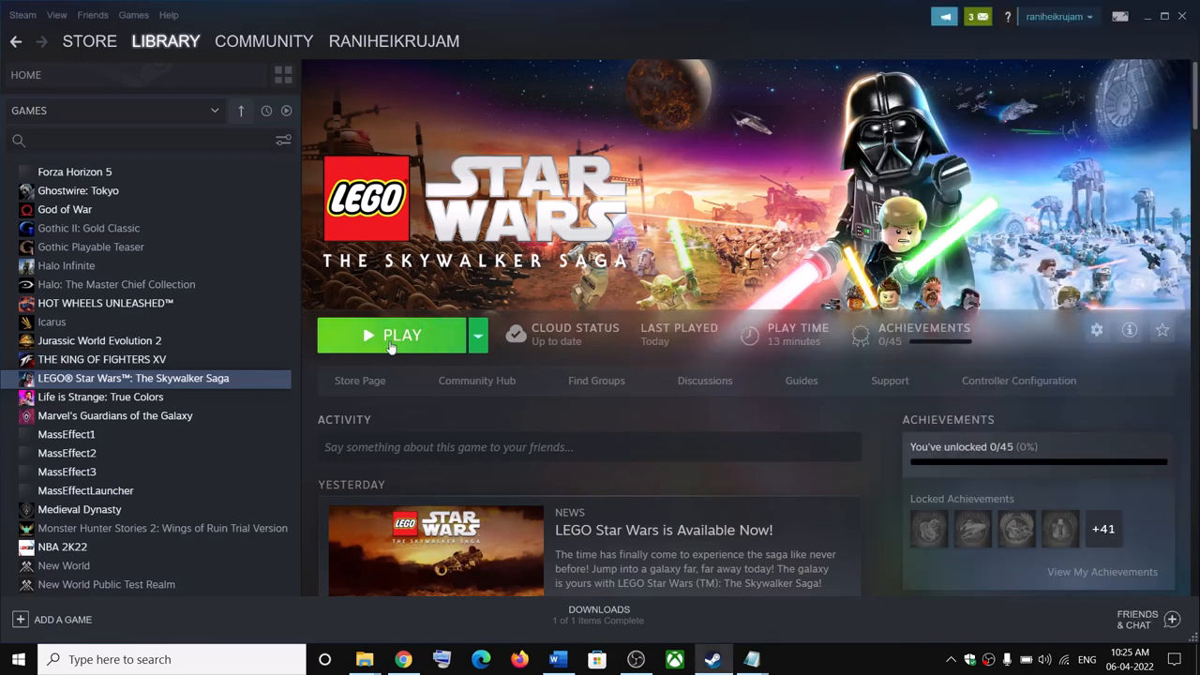
{"action": "left_click", "coordinate": [557, 659]}
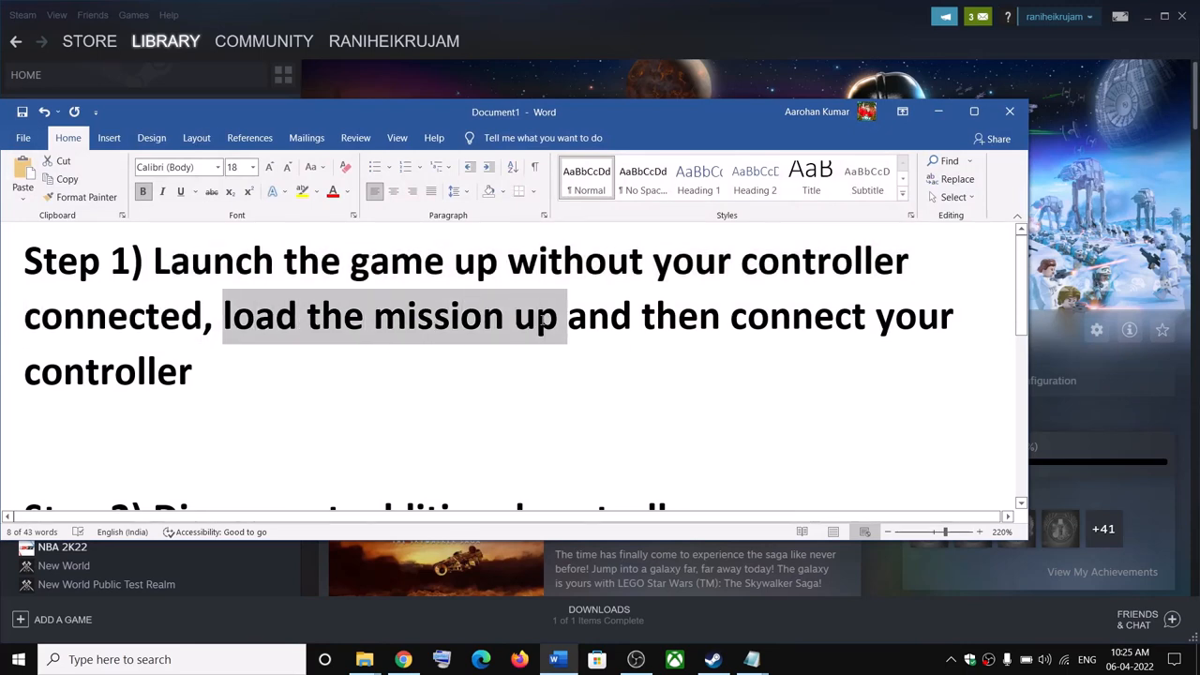
{"action": "left_click_drag", "start_coordinate": [566, 315], "coordinate": [173, 371]}
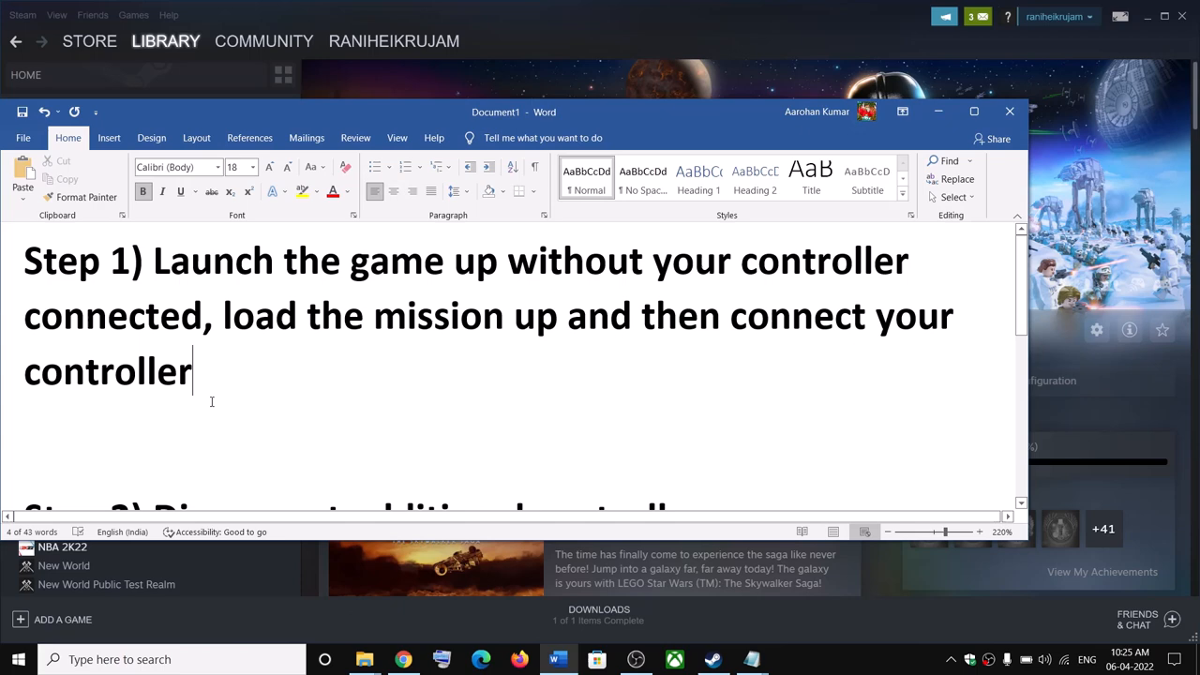
{"action": "left_click_drag", "start_coordinate": [24, 260], "coordinate": [193, 384]}
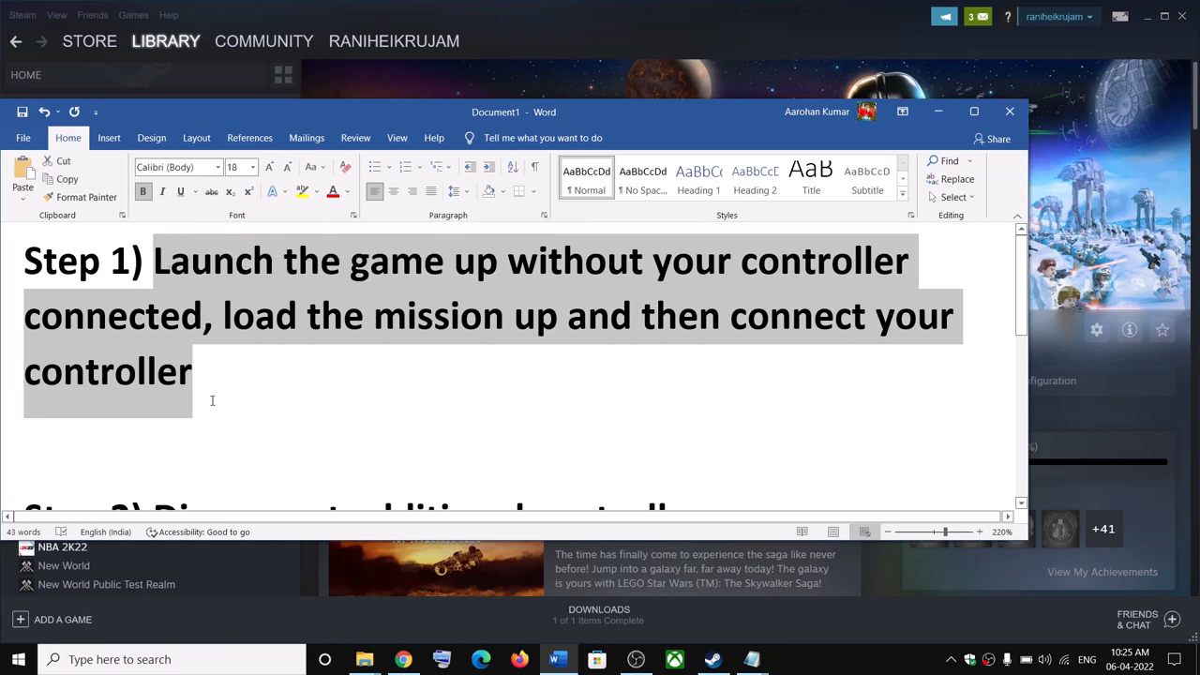
Step: Scroll down and highlight the Step 2 instructions about disconnecting extra controllers
{"action": "scroll", "scroll_direction": "down", "scroll_amount": 3}
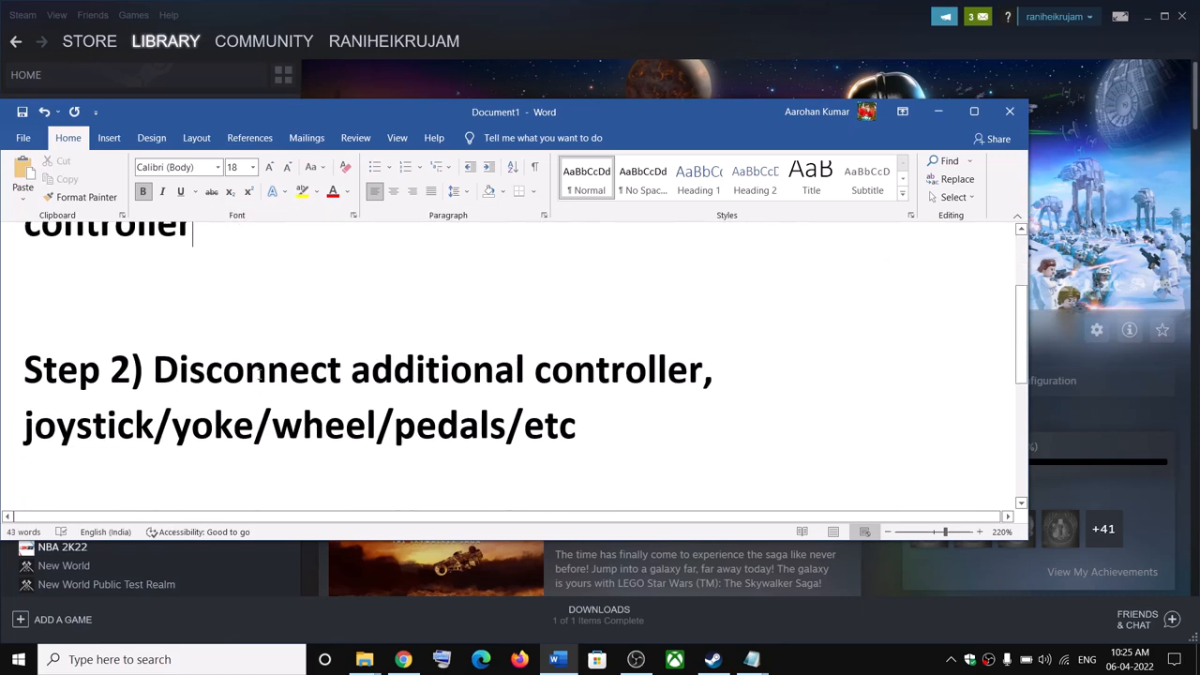
{"action": "left_click_drag", "start_coordinate": [153, 369], "coordinate": [710, 369]}
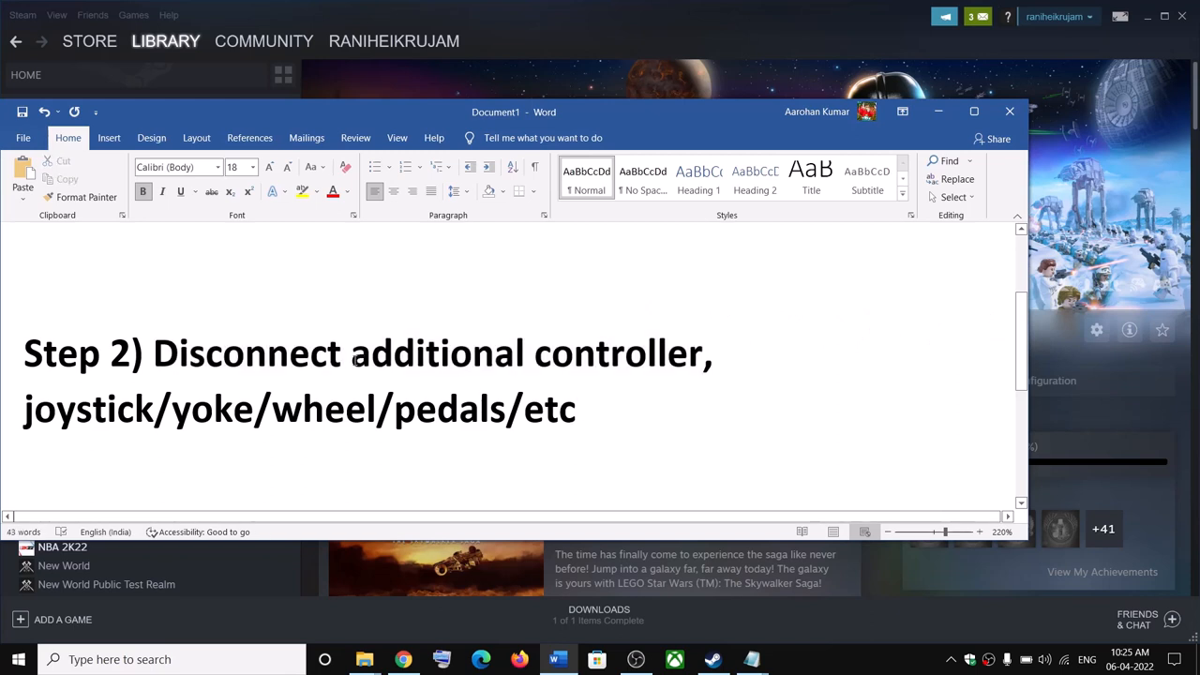
{"action": "double_click", "coordinate": [441, 353]}
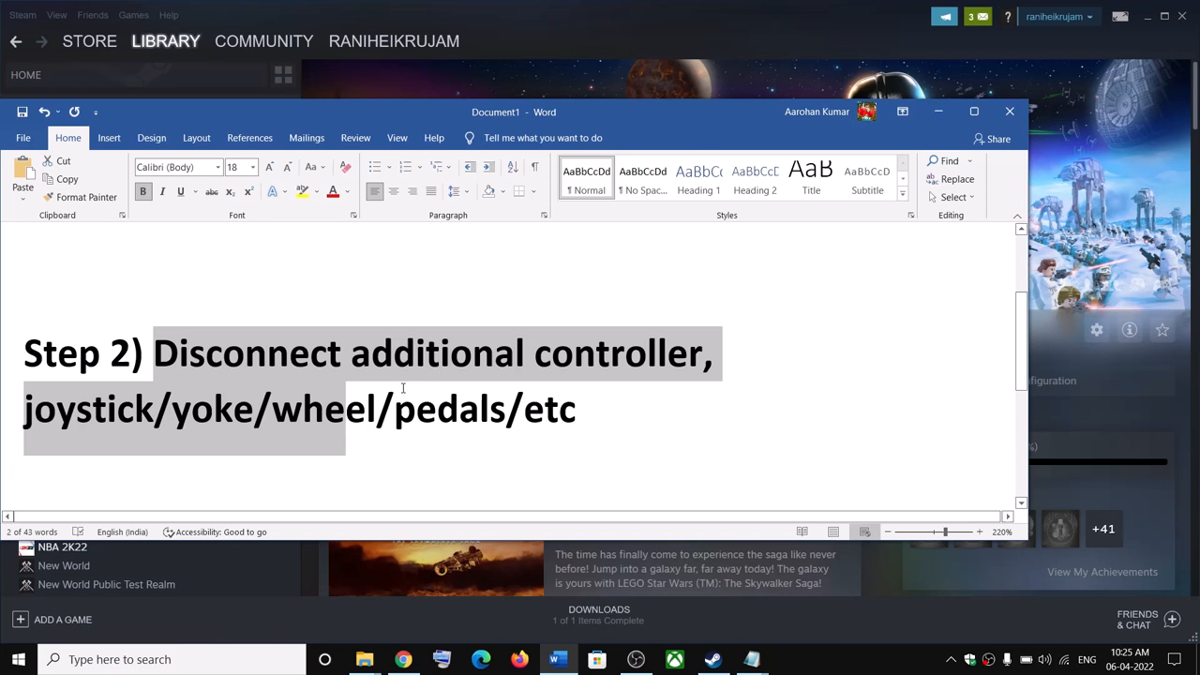
{"action": "left_click", "coordinate": [578, 409]}
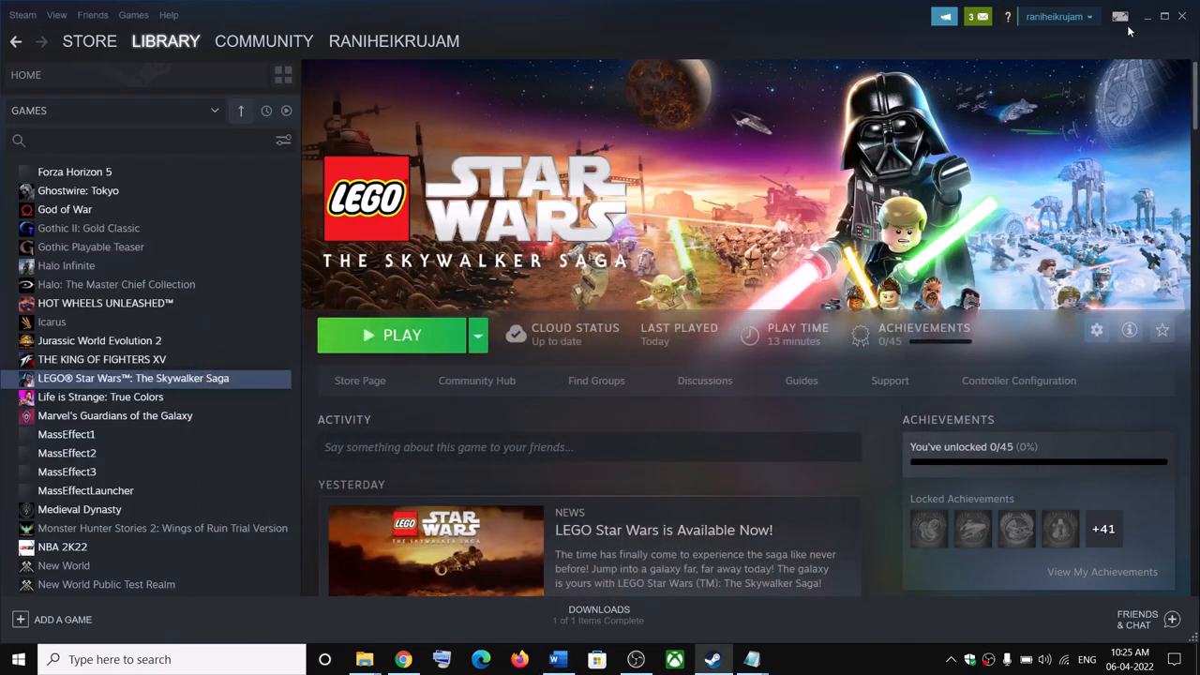
{"action": "mouse_move", "coordinate": [1120, 16]}
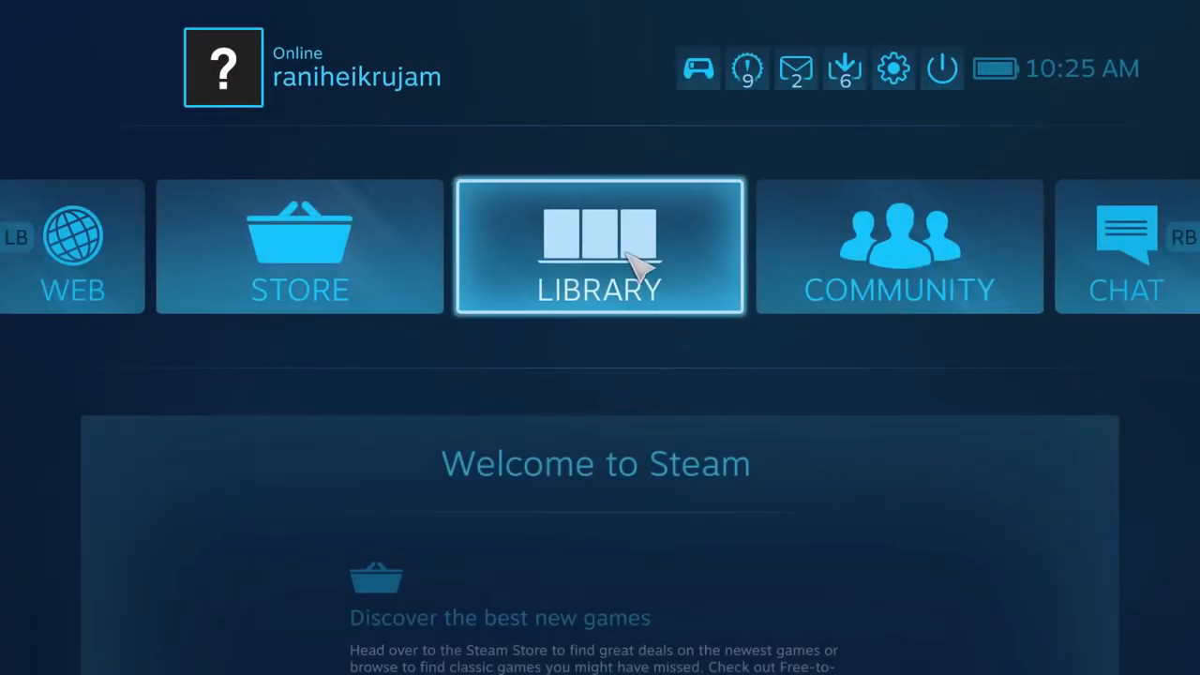
{"action": "left_click", "coordinate": [598, 246]}
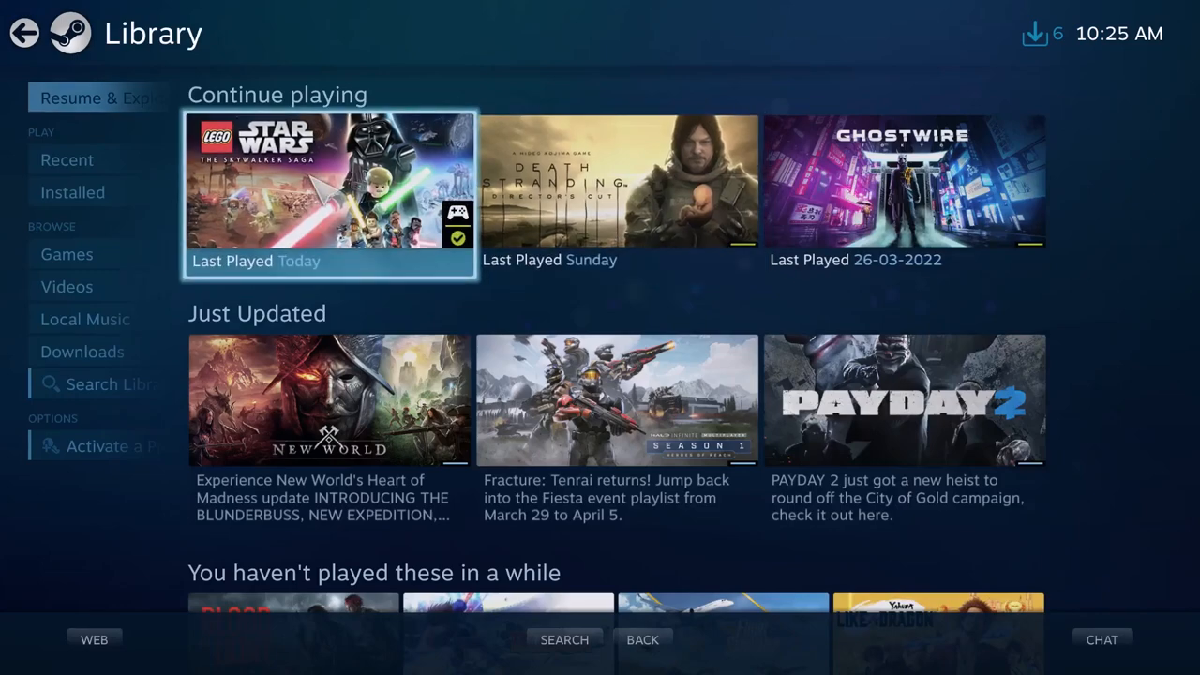
{"action": "left_click", "coordinate": [328, 183]}
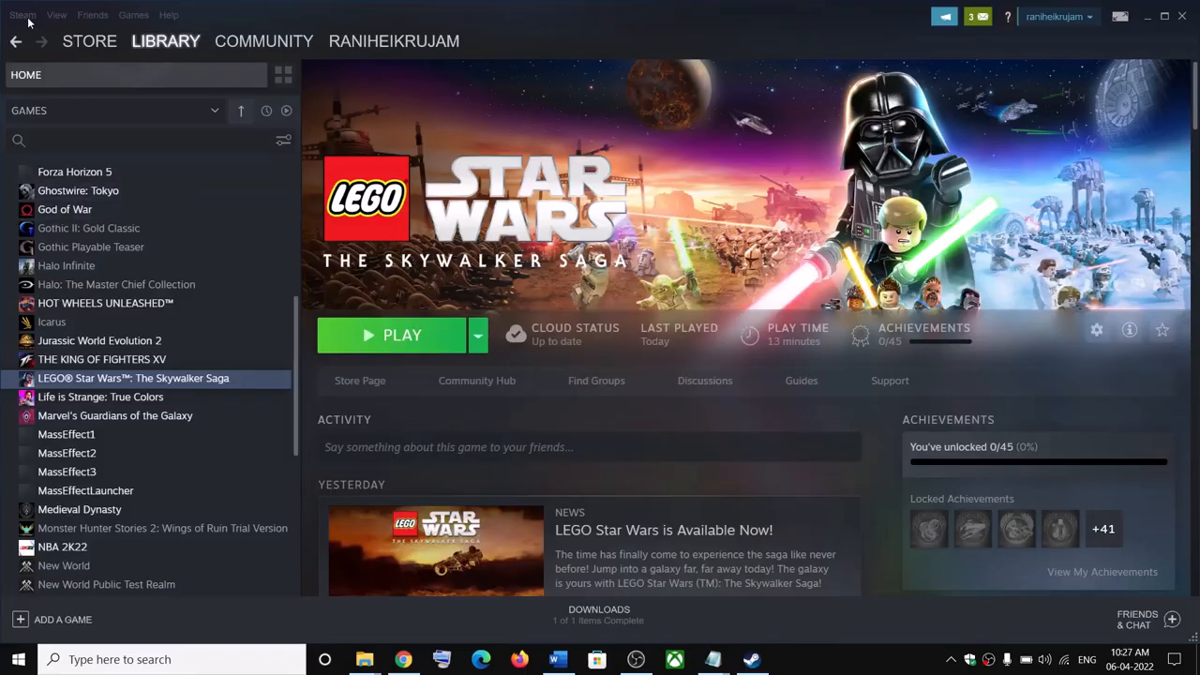
Step: Open the Steam menu to reach Settings for the controller configuration options
{"action": "left_click", "coordinate": [21, 14]}
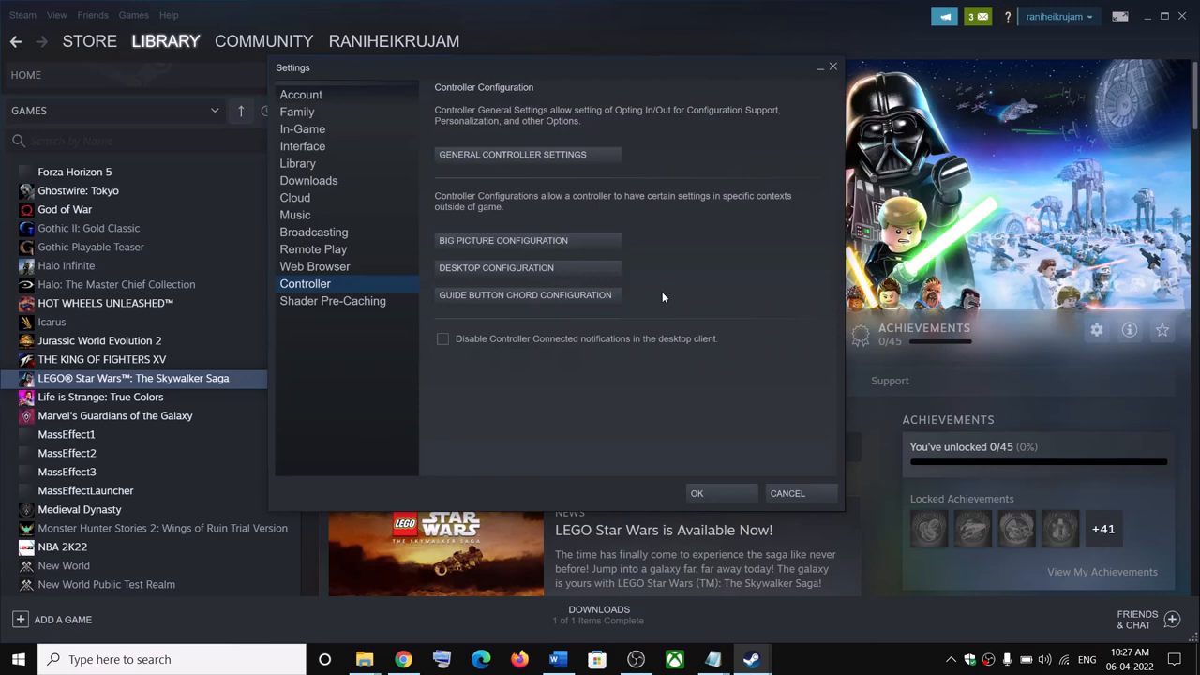
{"action": "mouse_move", "coordinate": [520, 160]}
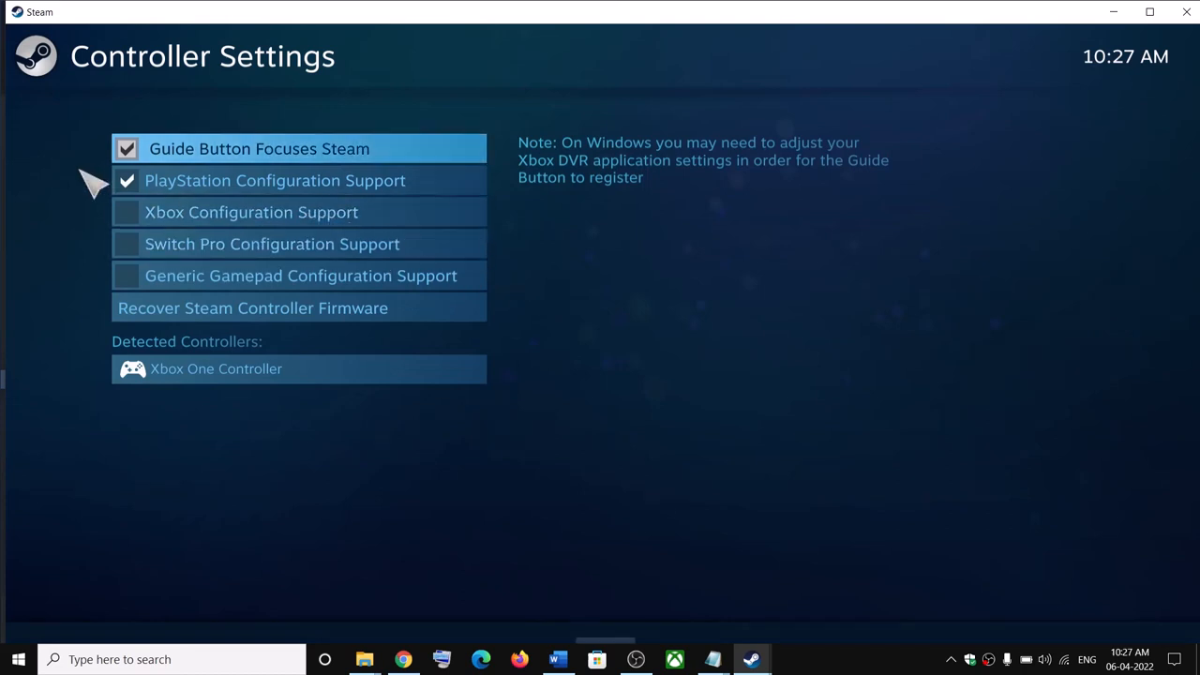
{"action": "mouse_move", "coordinate": [173, 193]}
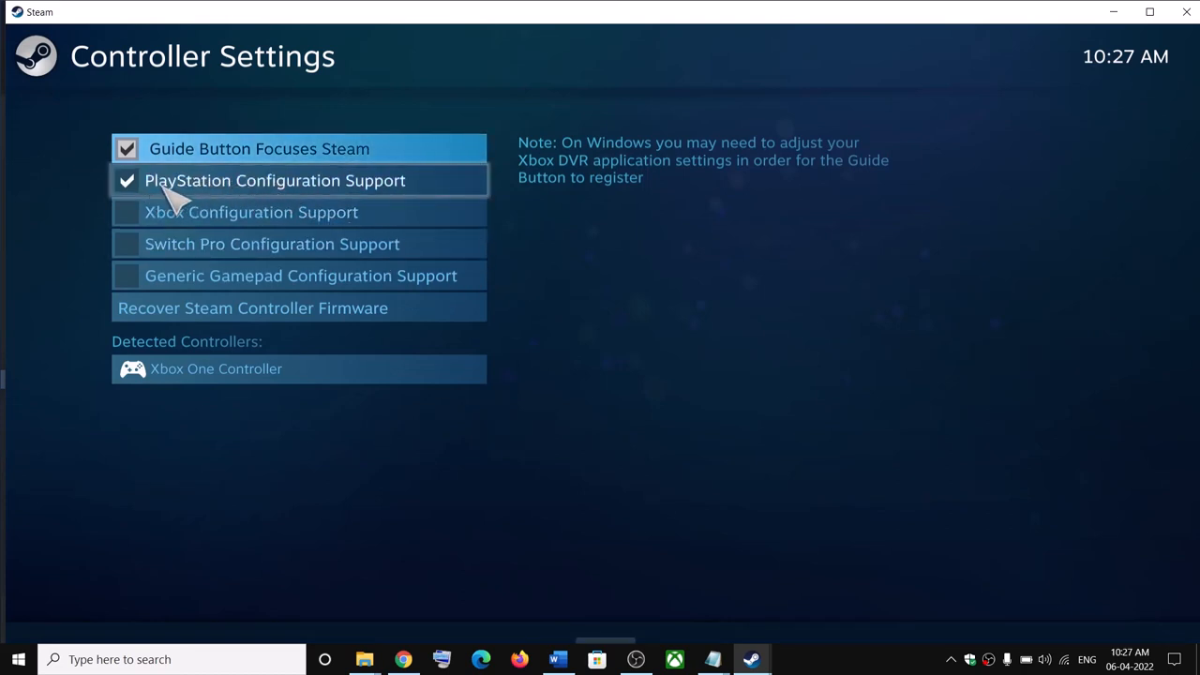
{"action": "mouse_move", "coordinate": [417, 197]}
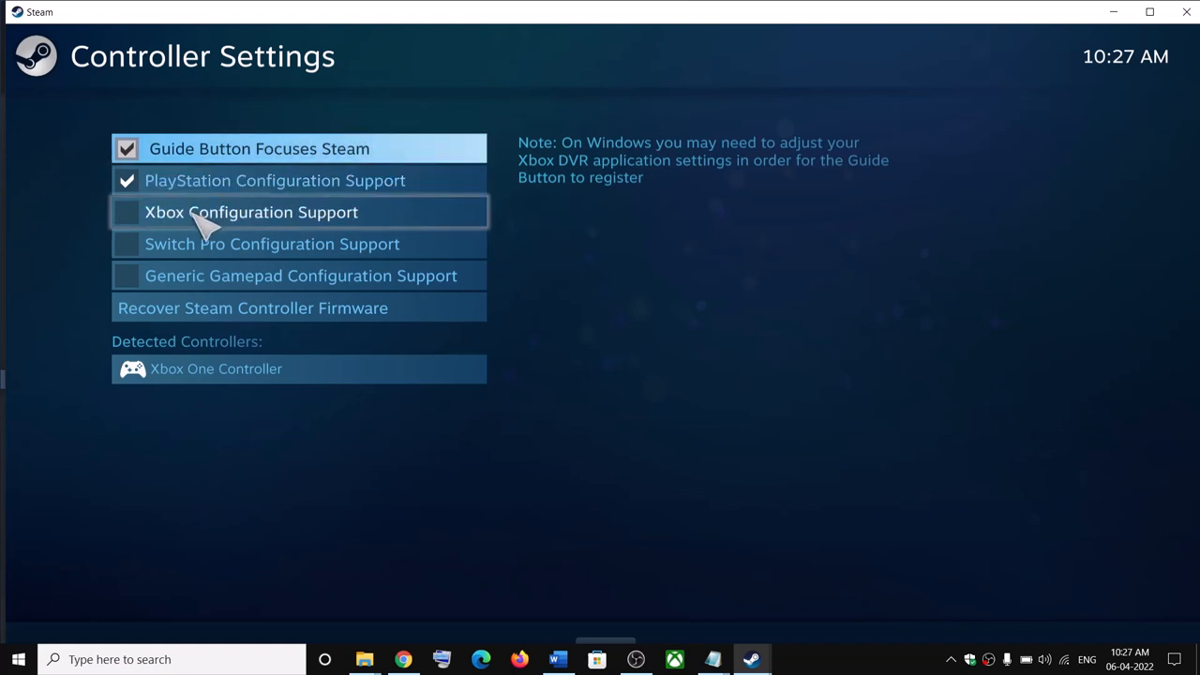
{"action": "mouse_move", "coordinate": [200, 223]}
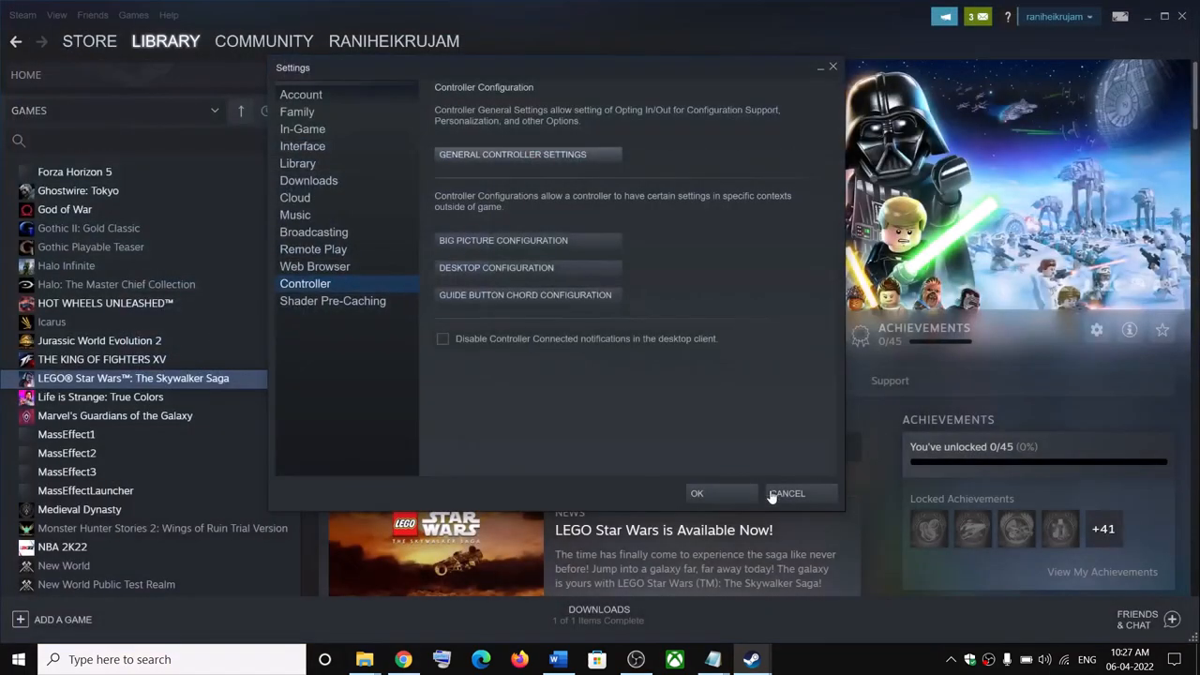
Step: Dismiss Steam Settings, show the Word notes for Steps 3-4, and launch DS4Windows.exe
{"action": "left_click", "coordinate": [787, 493]}
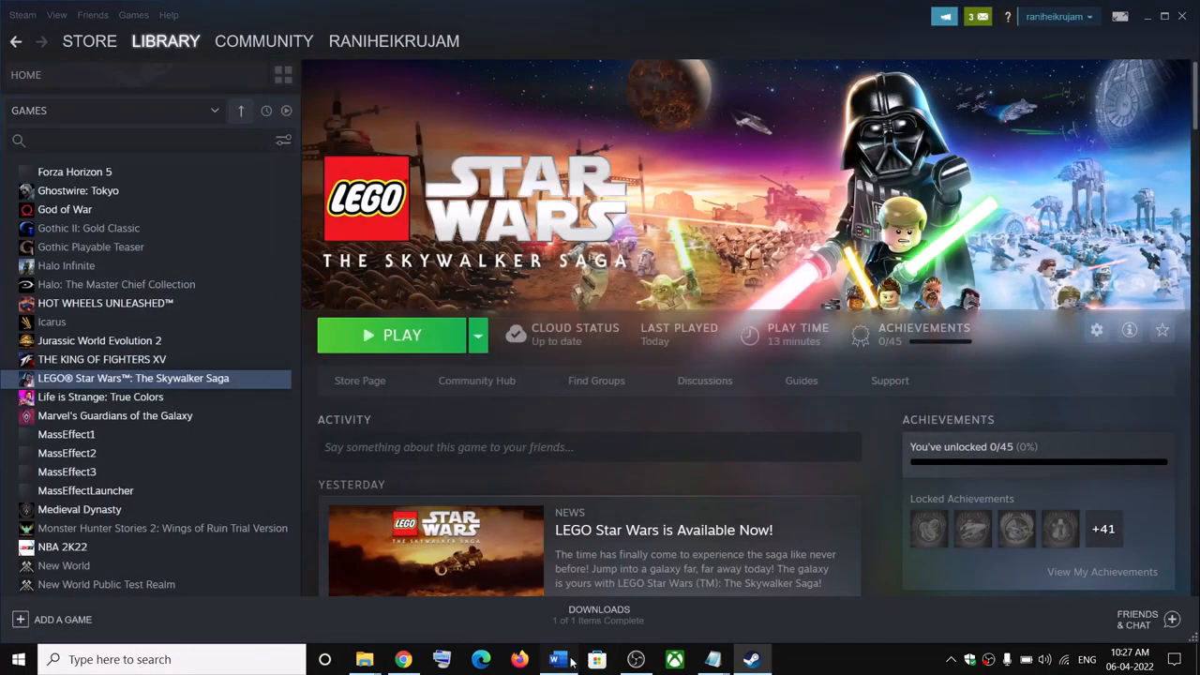
{"action": "left_click", "coordinate": [557, 659]}
{"action": "type", "text": "ds4"}
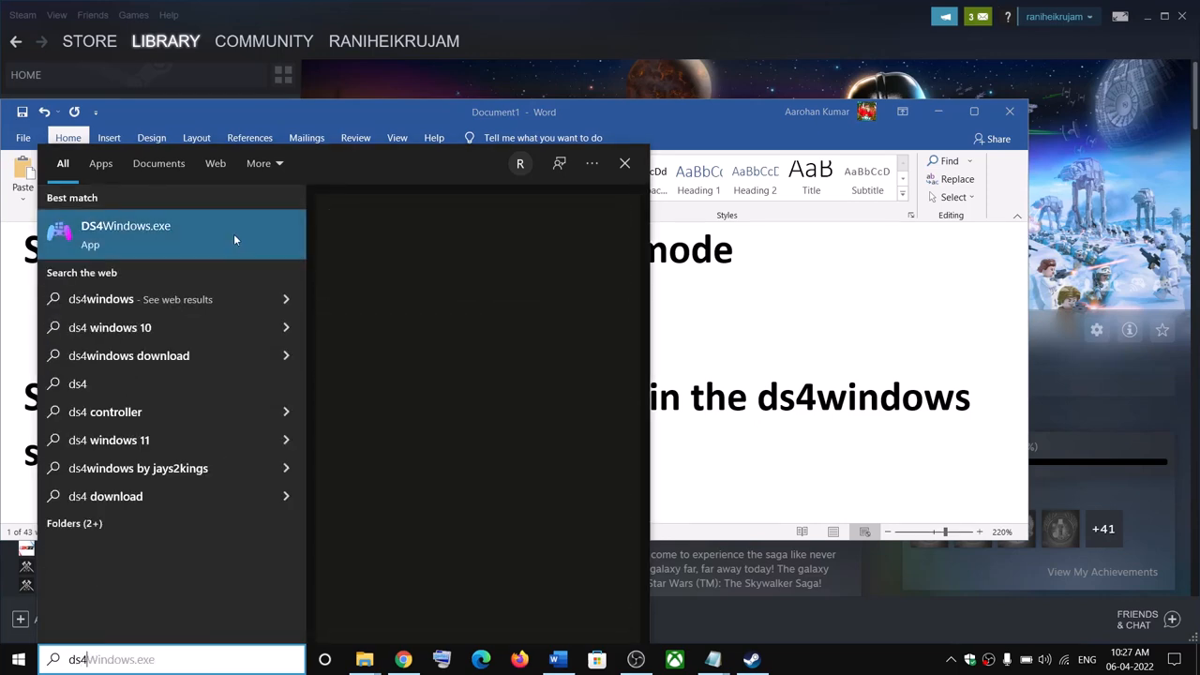
{"action": "left_click", "coordinate": [628, 501]}
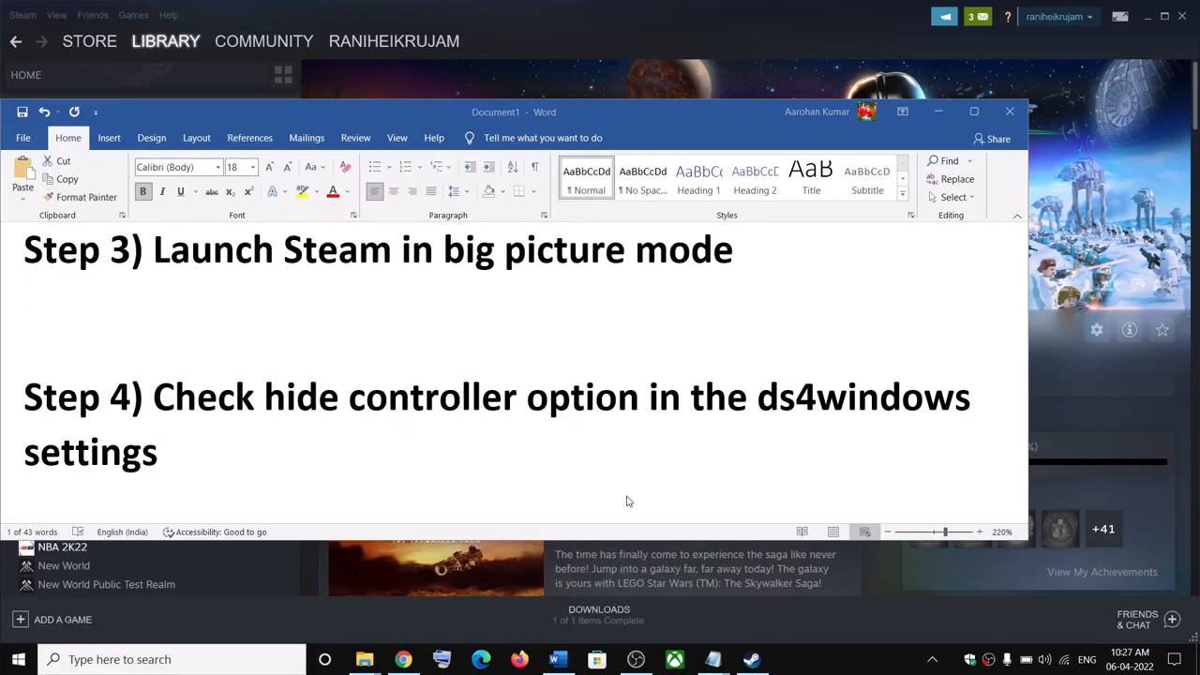
Step: Confirm Hide DS4 Controller is checked in DS4Windows settings, then close DS4Windows
{"action": "left_click", "coordinate": [790, 659]}
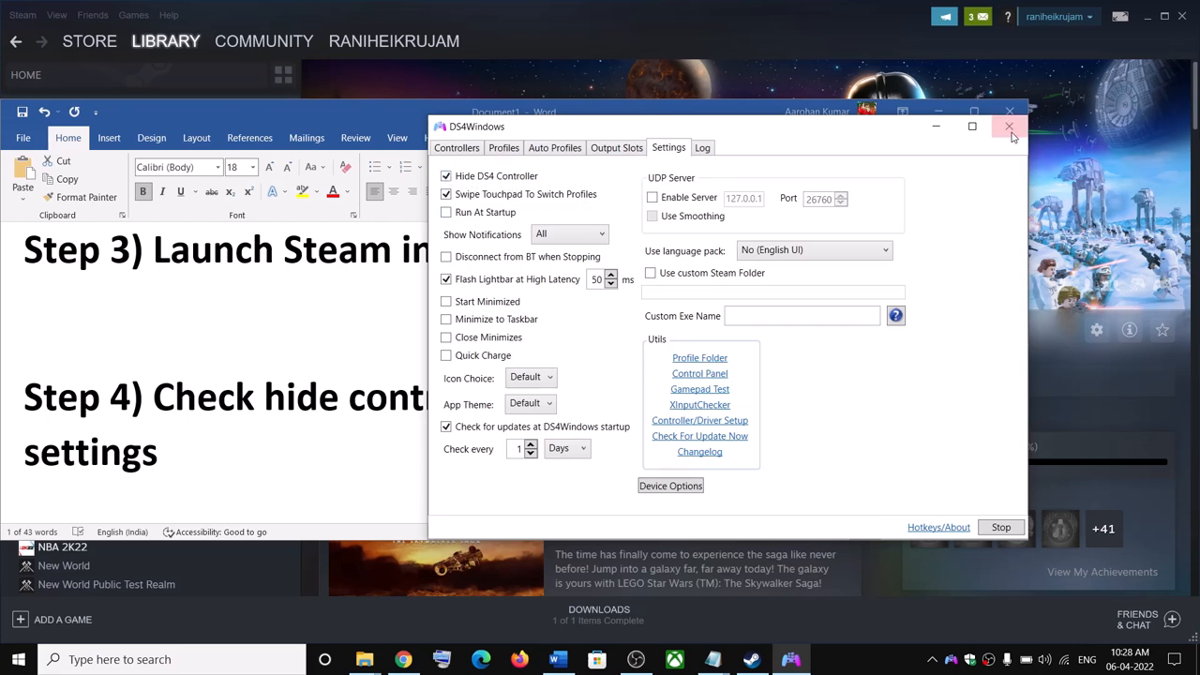
{"action": "left_click", "coordinate": [1008, 125]}
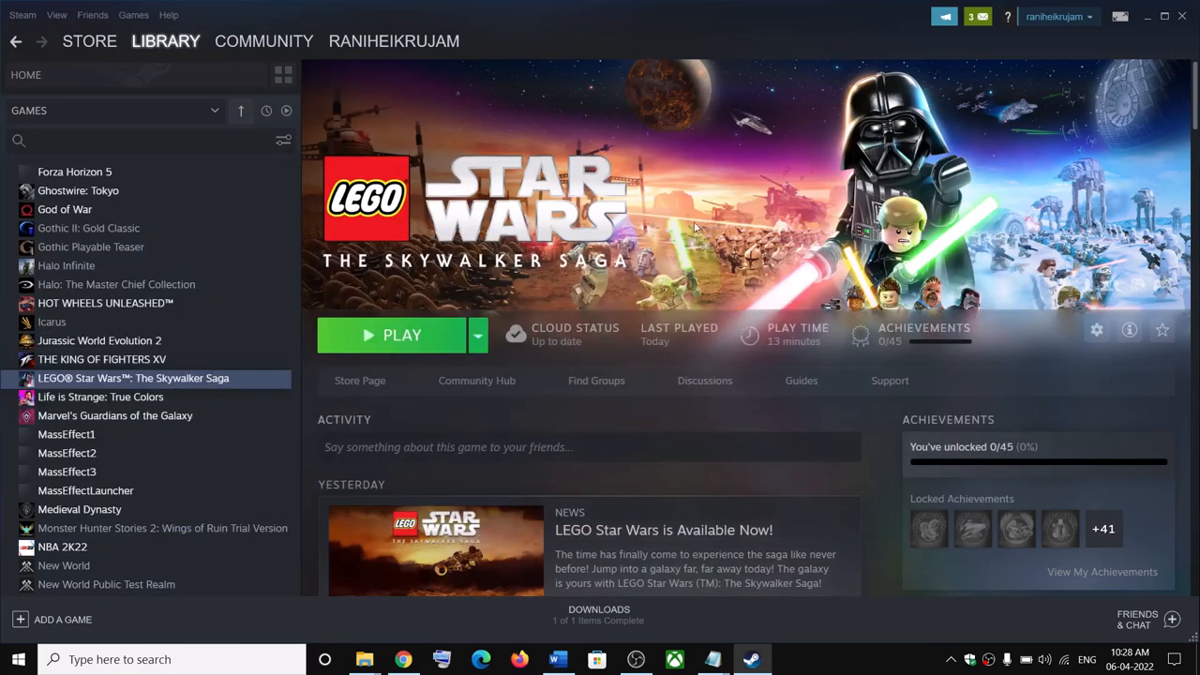
{"action": "mouse_move", "coordinate": [721, 301]}
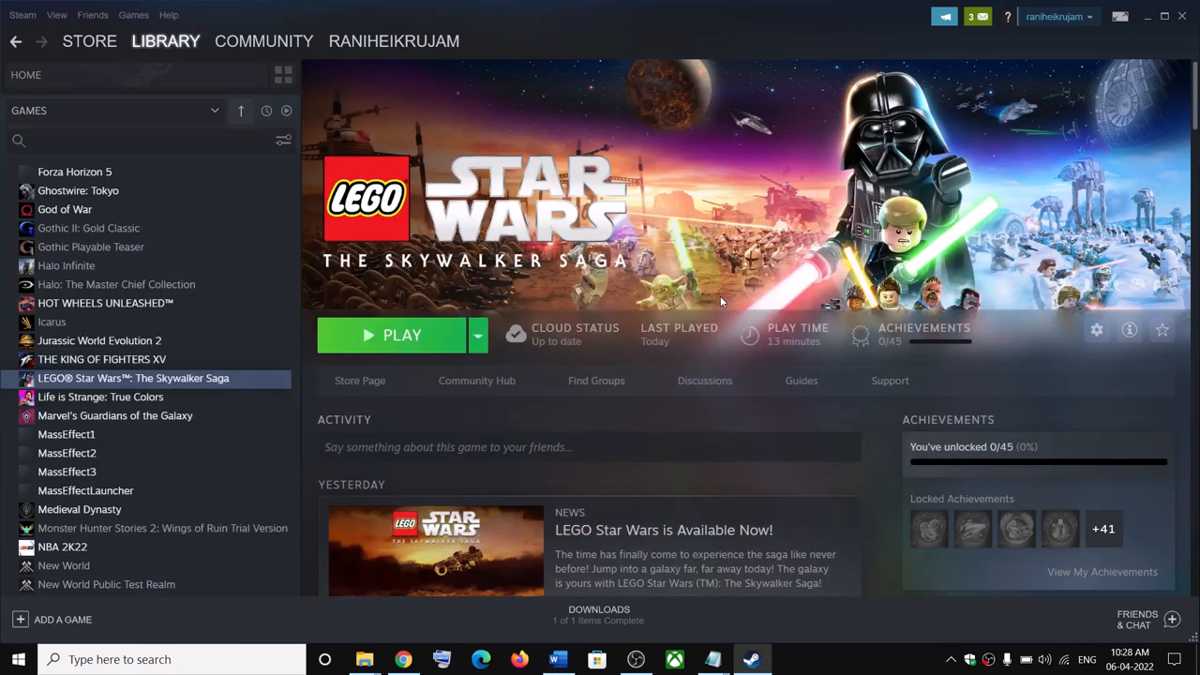
{"action": "mouse_move", "coordinate": [832, 662]}
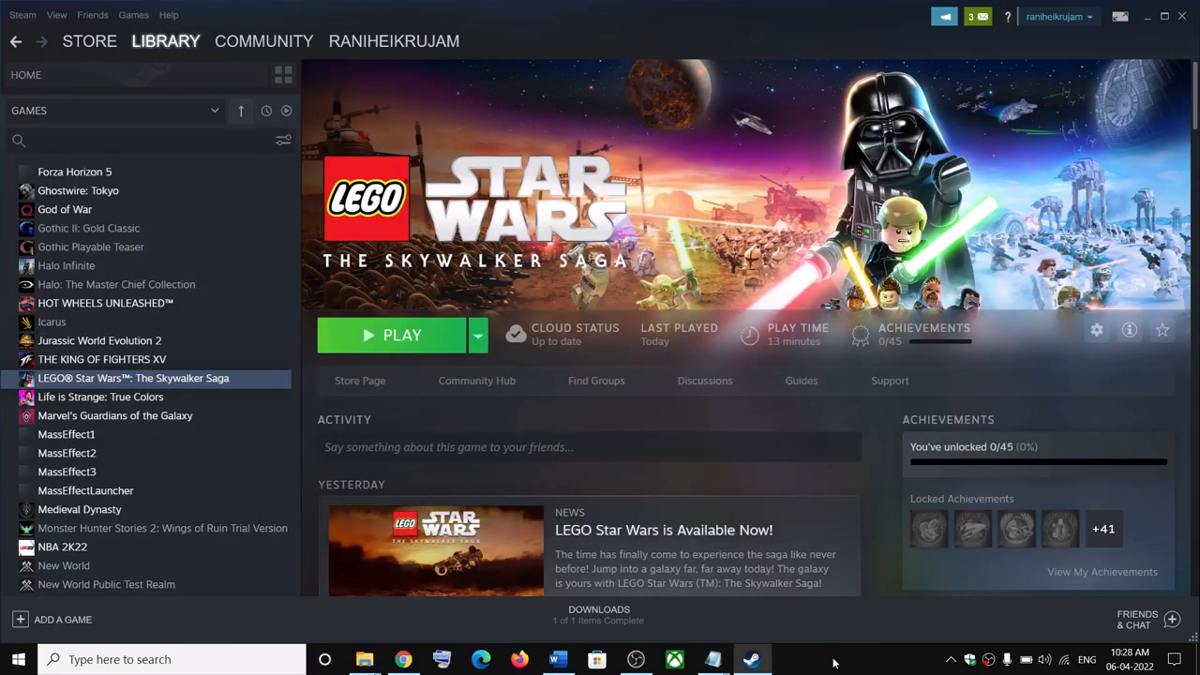